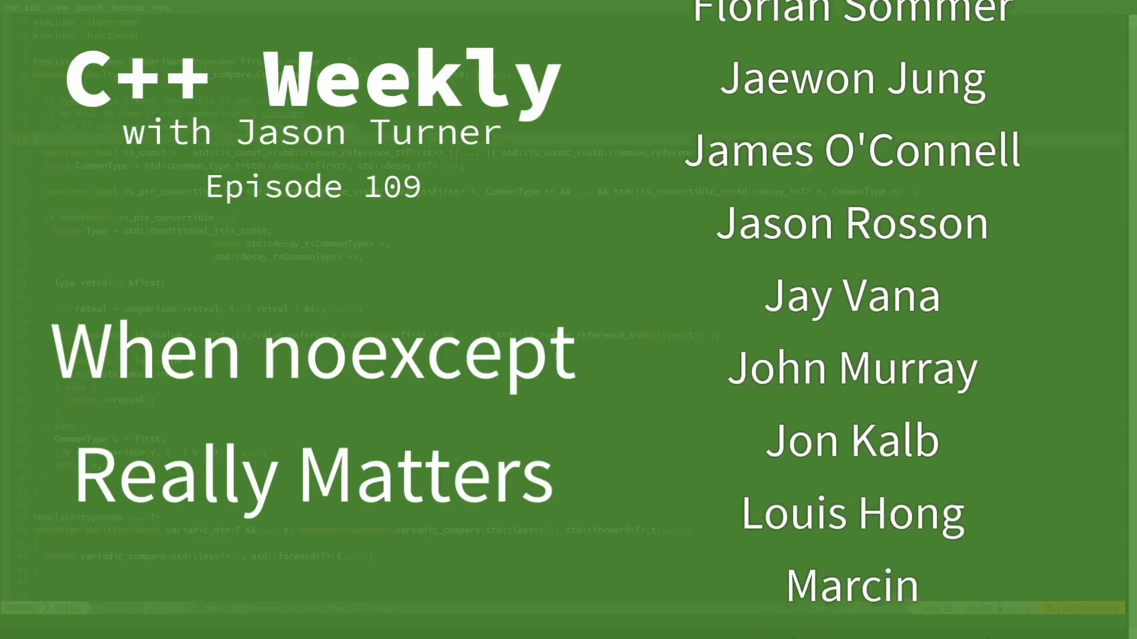
# Scroll through the program and comment out the vec.emplace_back(3) call
pyautogui.scroll(3)
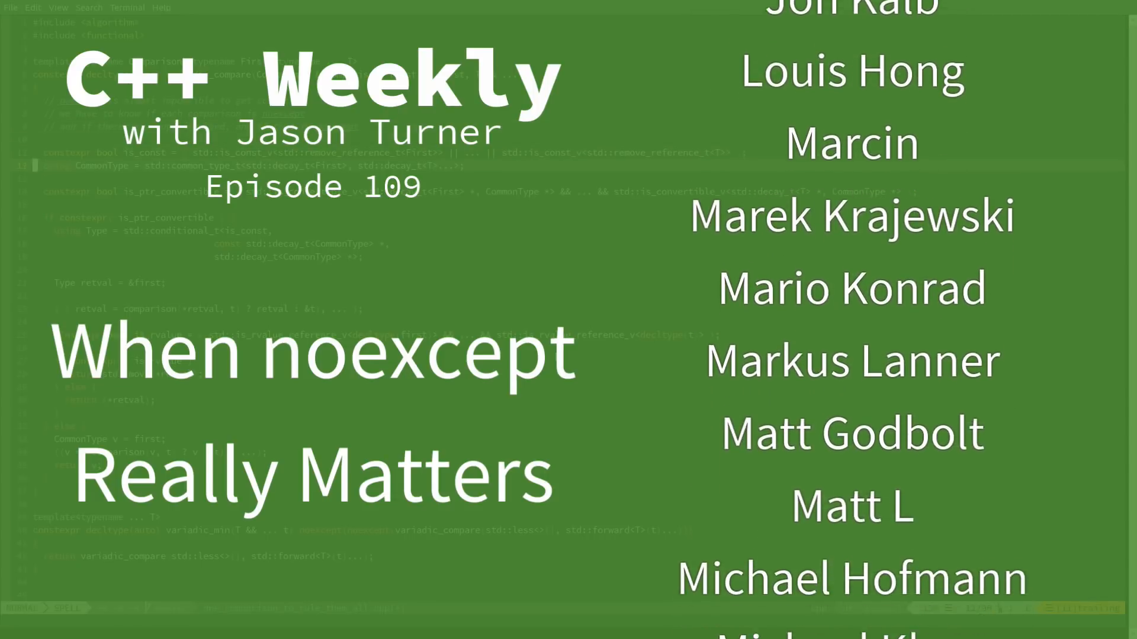
pyautogui.scroll(3)
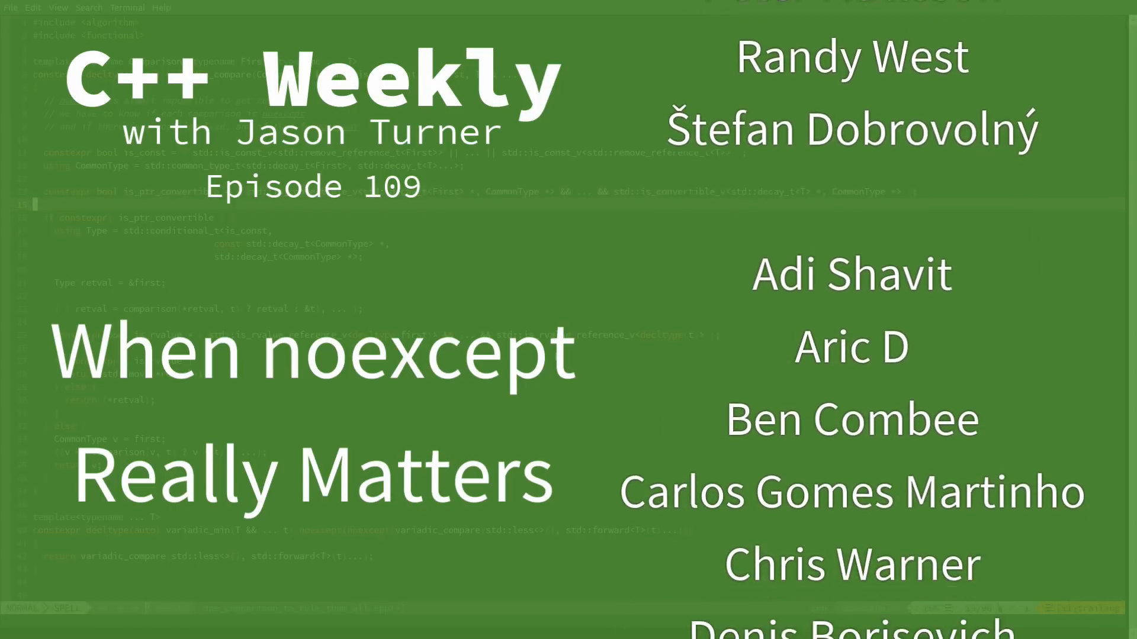
pyautogui.scroll(-3)
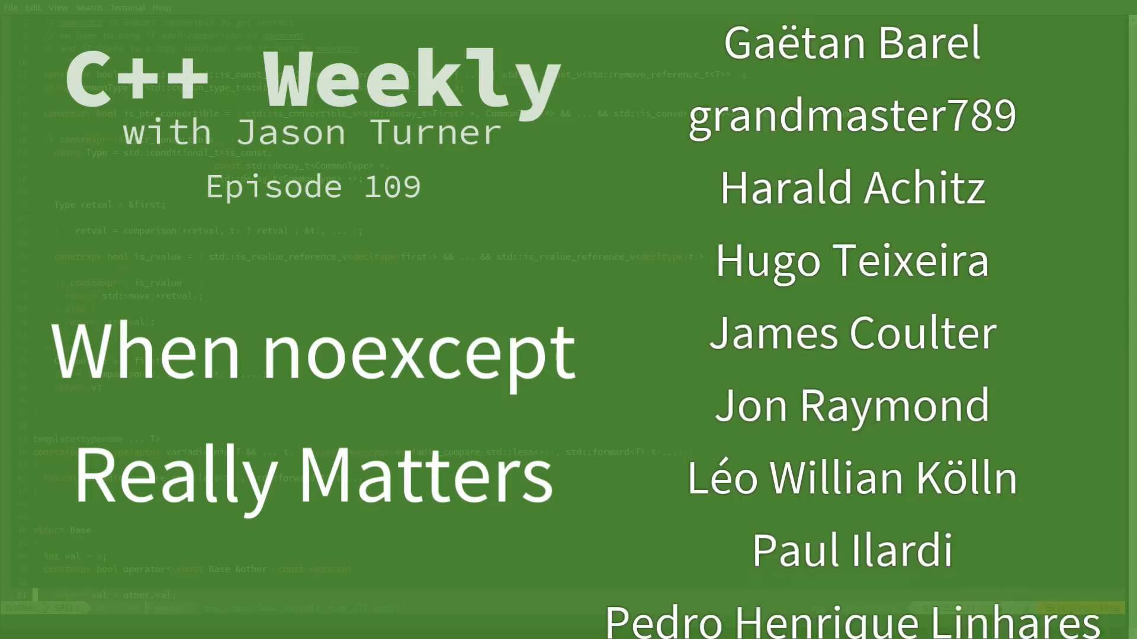
pyautogui.scroll(3)
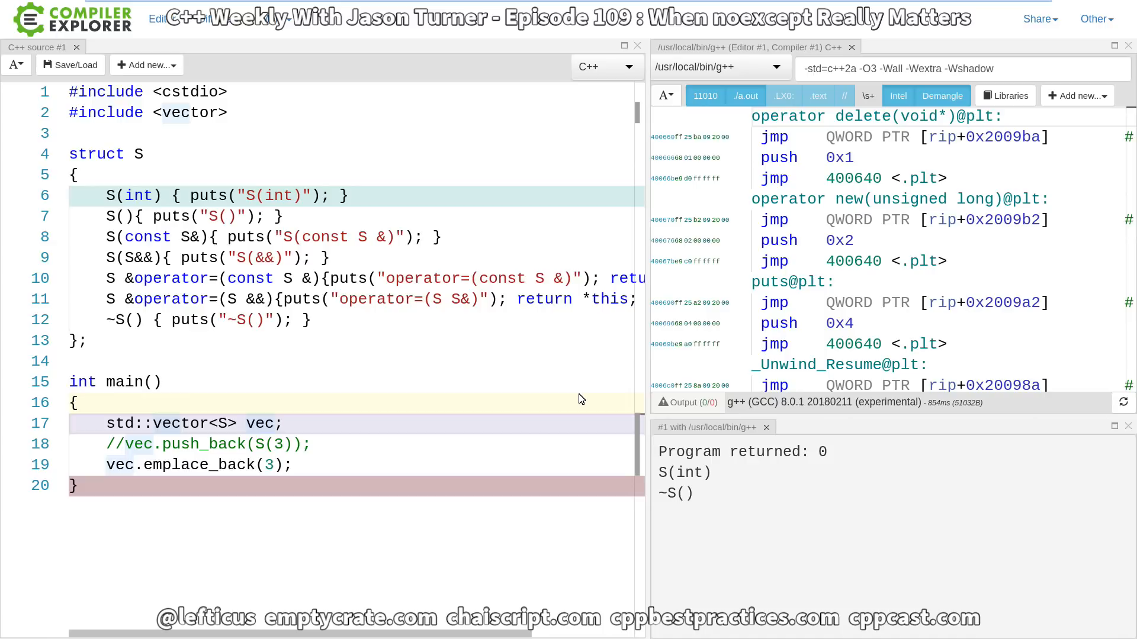
pyautogui.write('//')
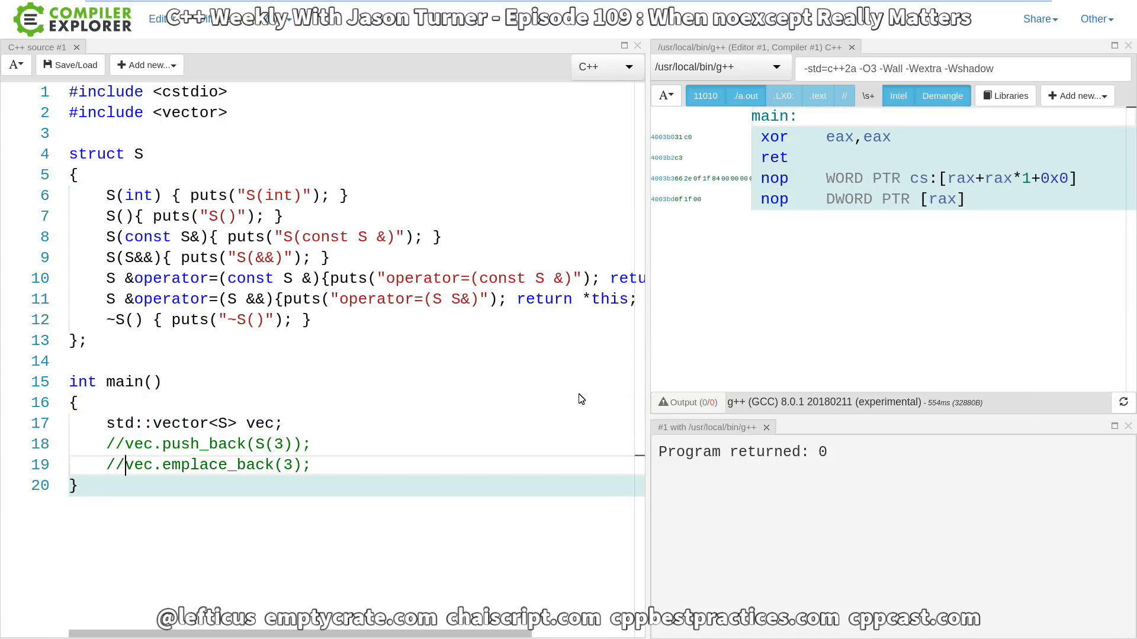
# Add std::cout << vec.capacity() << '\n'; after the vector declaration, plus #include <iostream>
pyautogui.write('put')
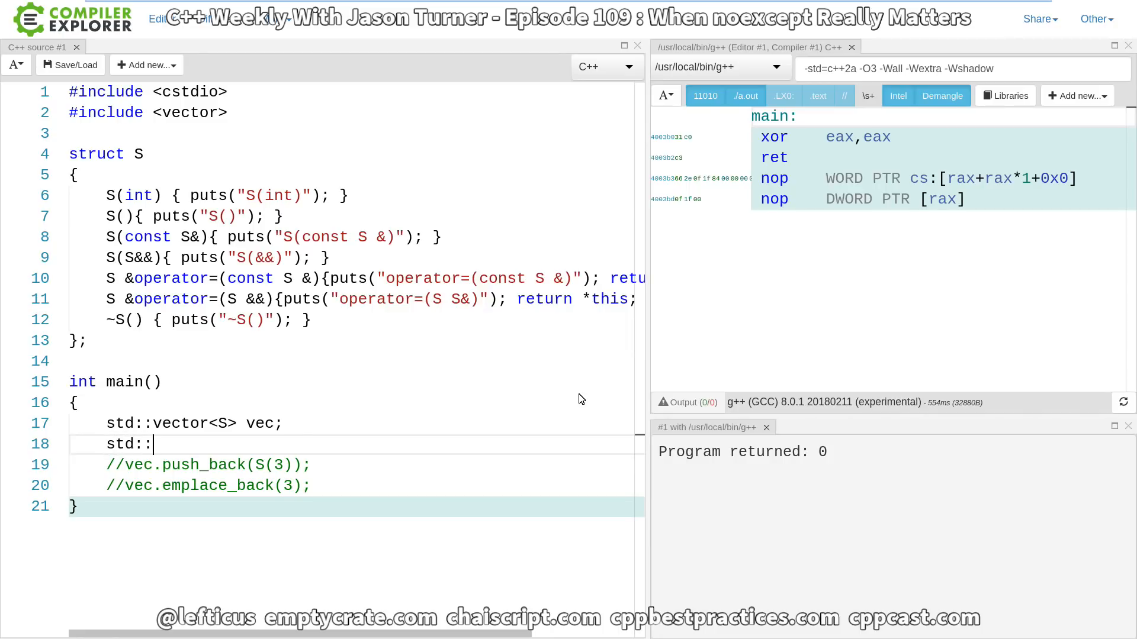
pyautogui.write('cout <<')
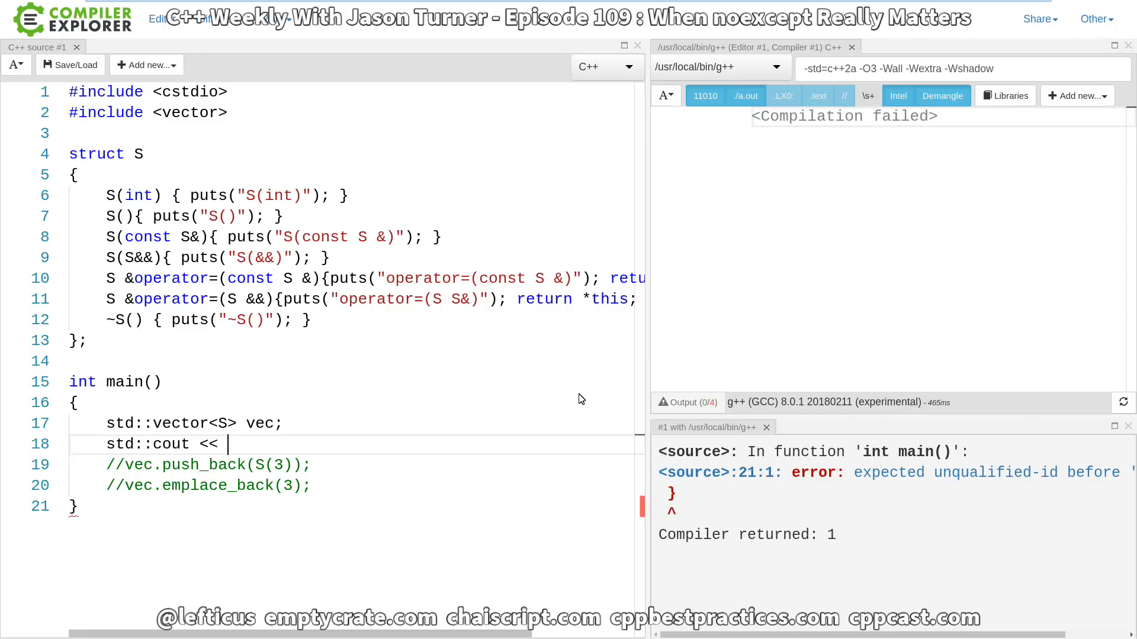
pyautogui.write('vec.')
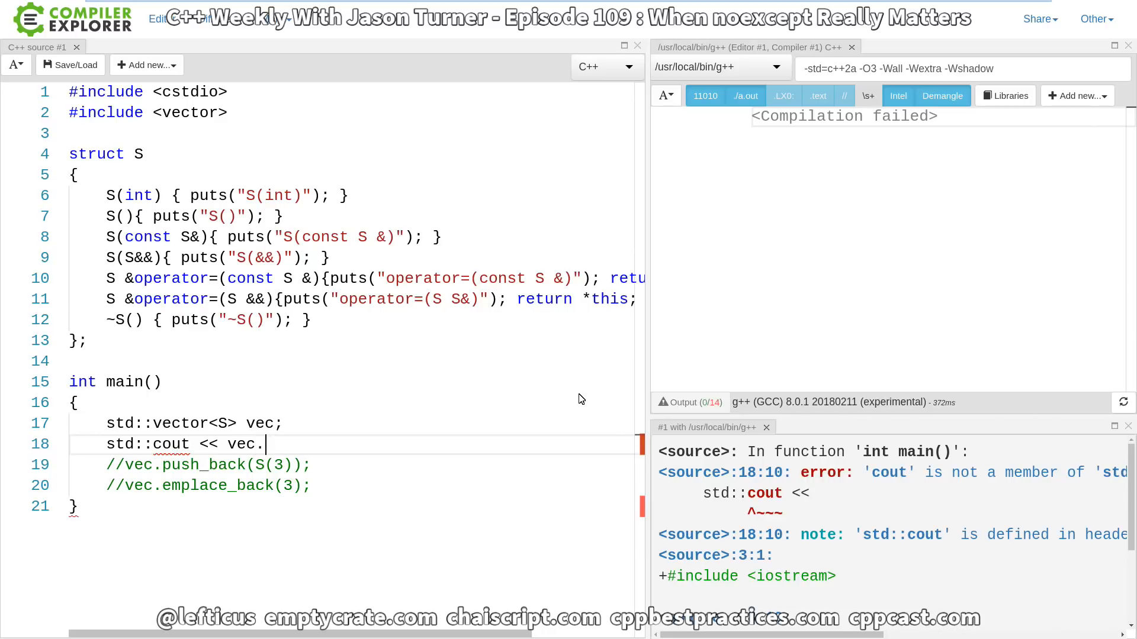
pyautogui.write('capacity(')
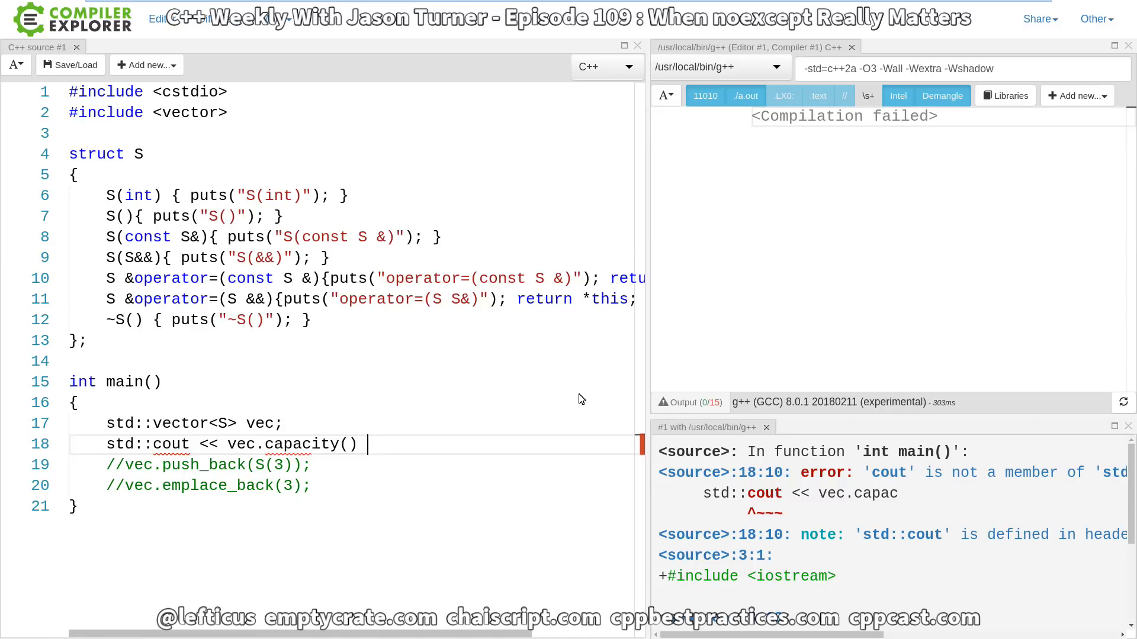
pyautogui.write("<< '\\n';")
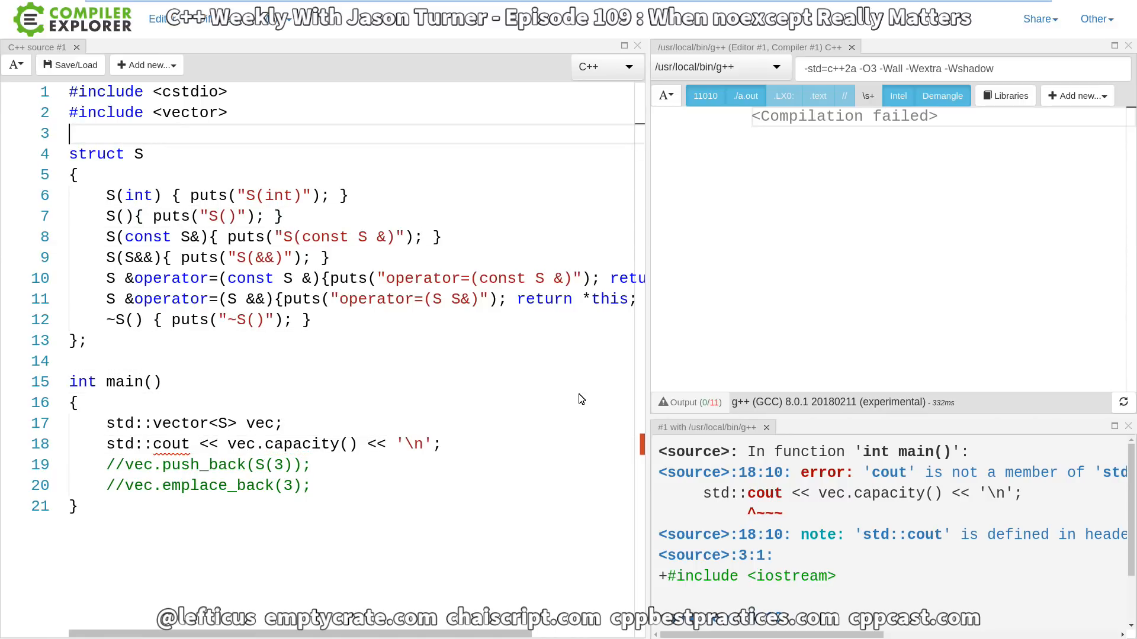
pyautogui.write('#include <iost')
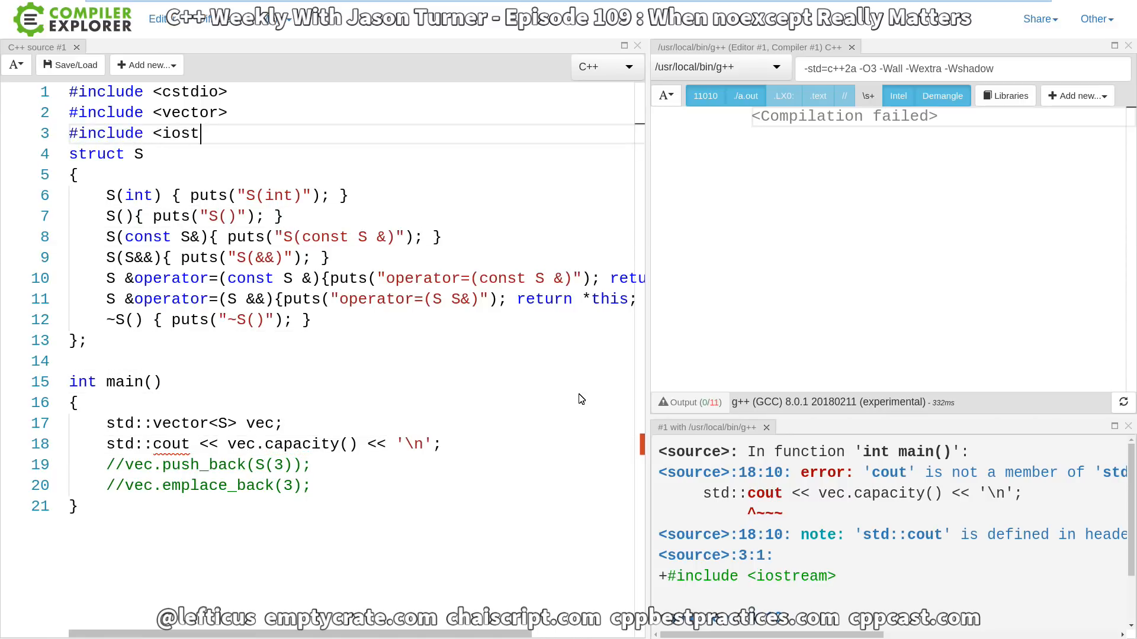
pyautogui.write('ream>')
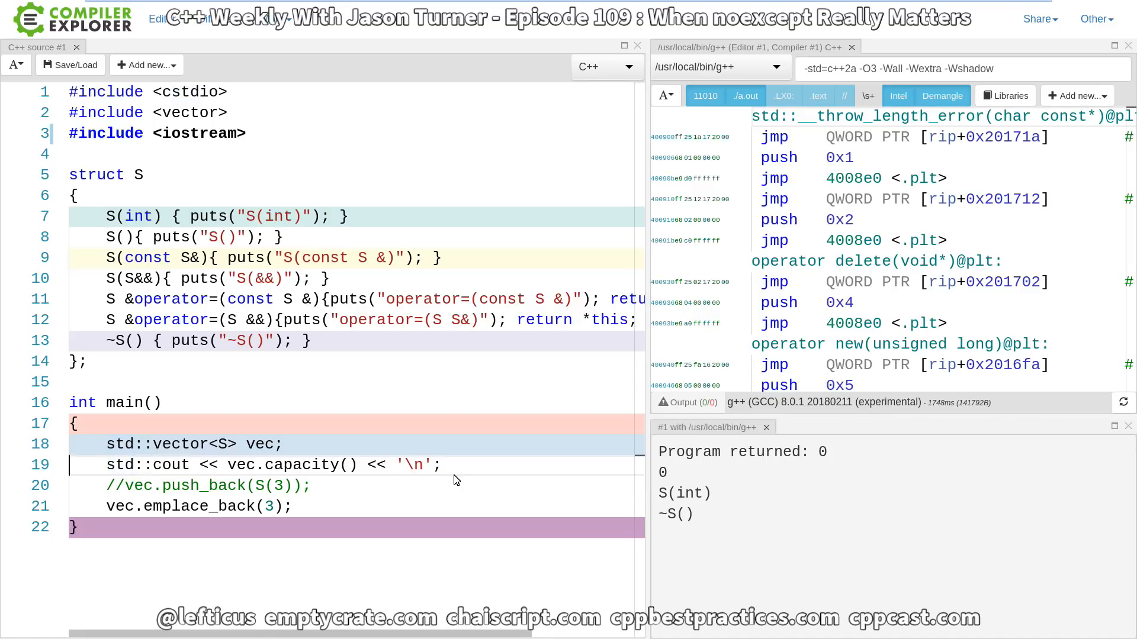
# Add a second std::cout << vec.capacity() << '\n'; line after vec.emplace_back(3)
pyautogui.write("std::cout << vec.capacity() << '\\n';")
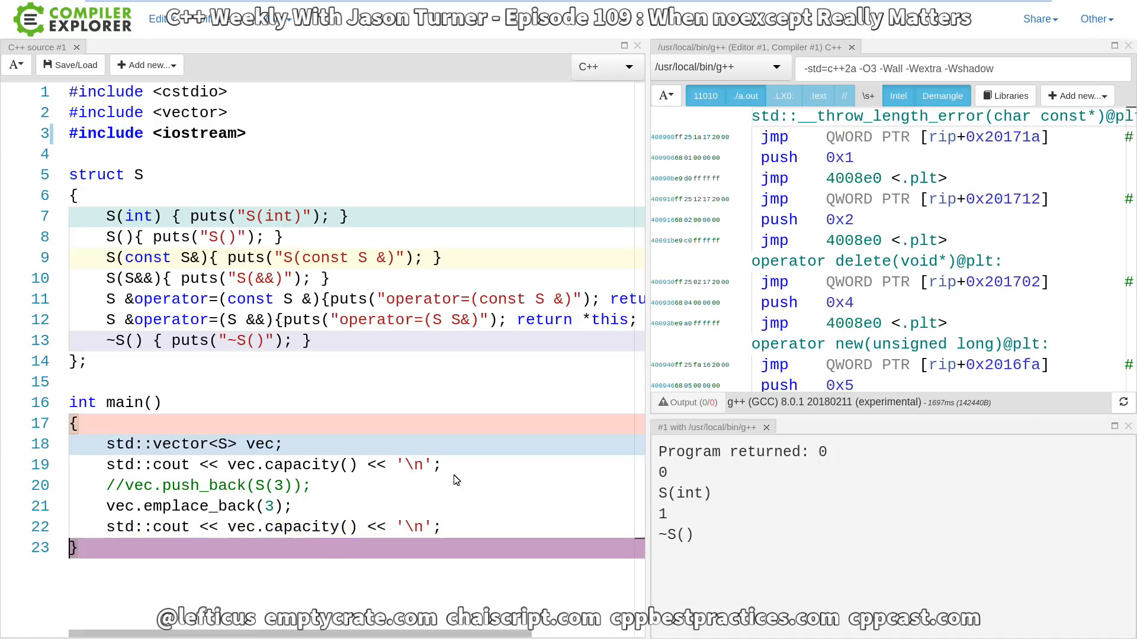
pyautogui.moveTo(656, 518)
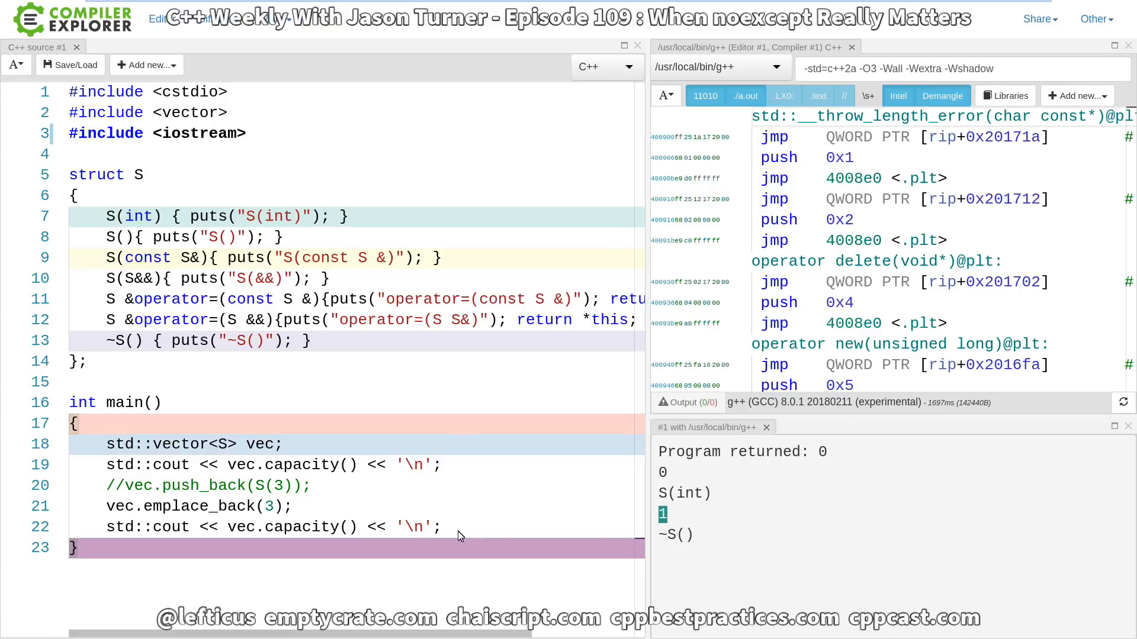
pyautogui.press('enter')
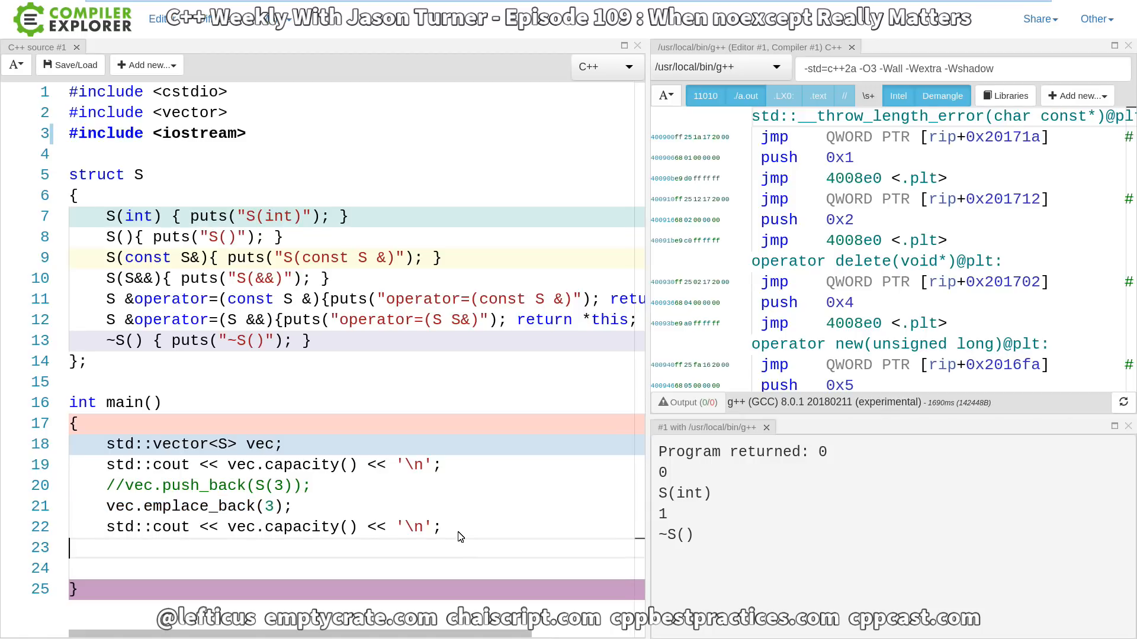
# Add another vec.emplace_back(3) and check that the output shows capacity 2 after a copy
pyautogui.write('vec.emplace_back(3);')
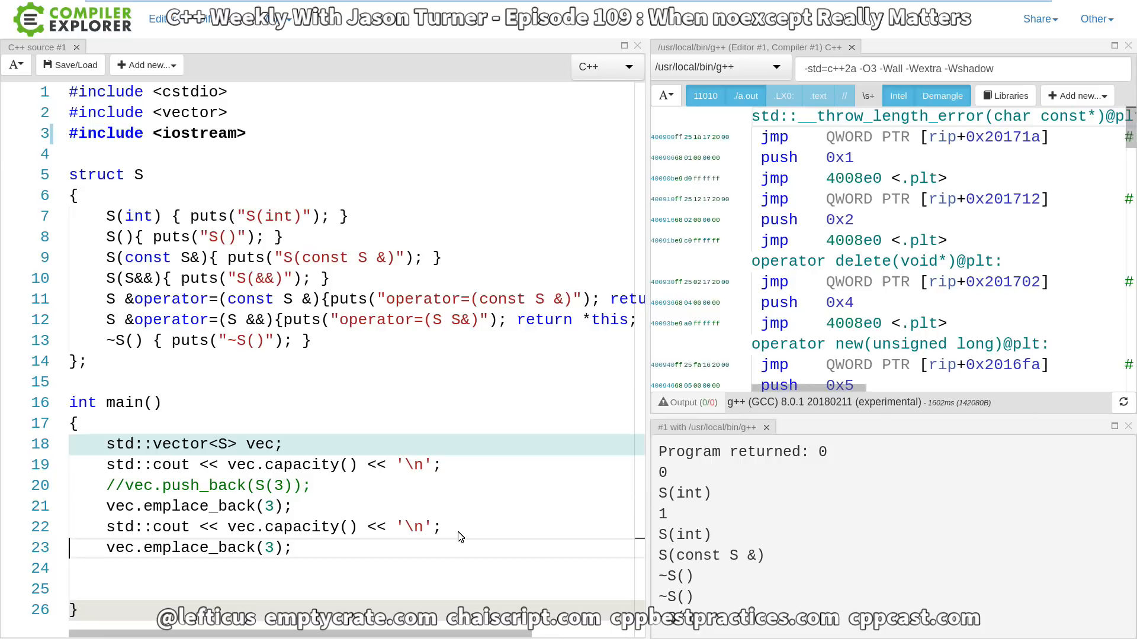
pyautogui.moveTo(797, 546)
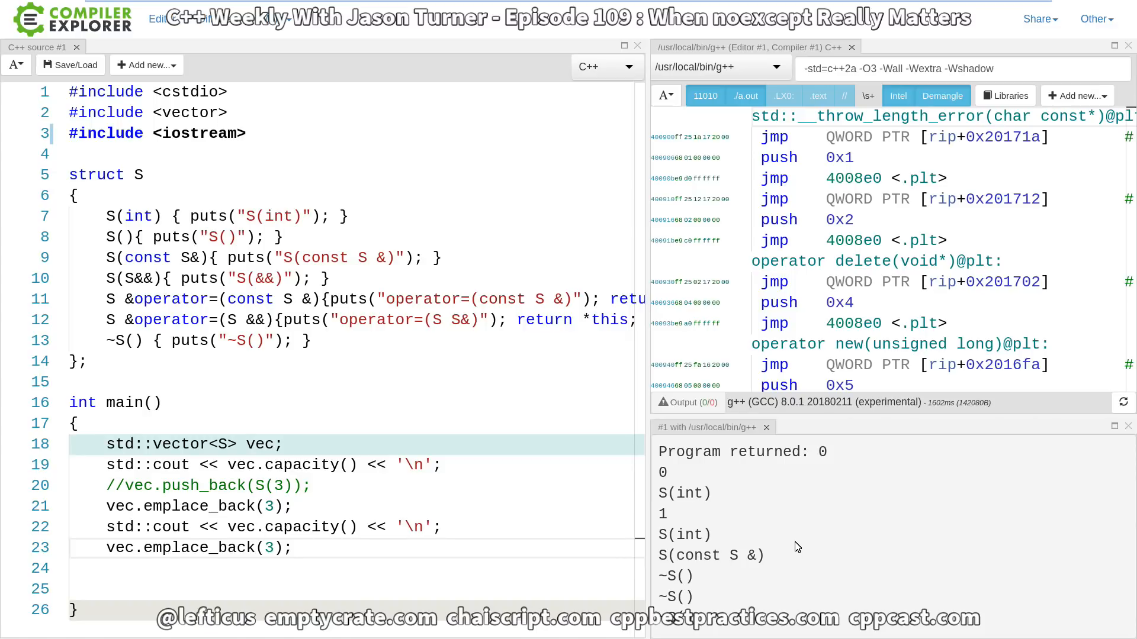
pyautogui.moveTo(705, 531)
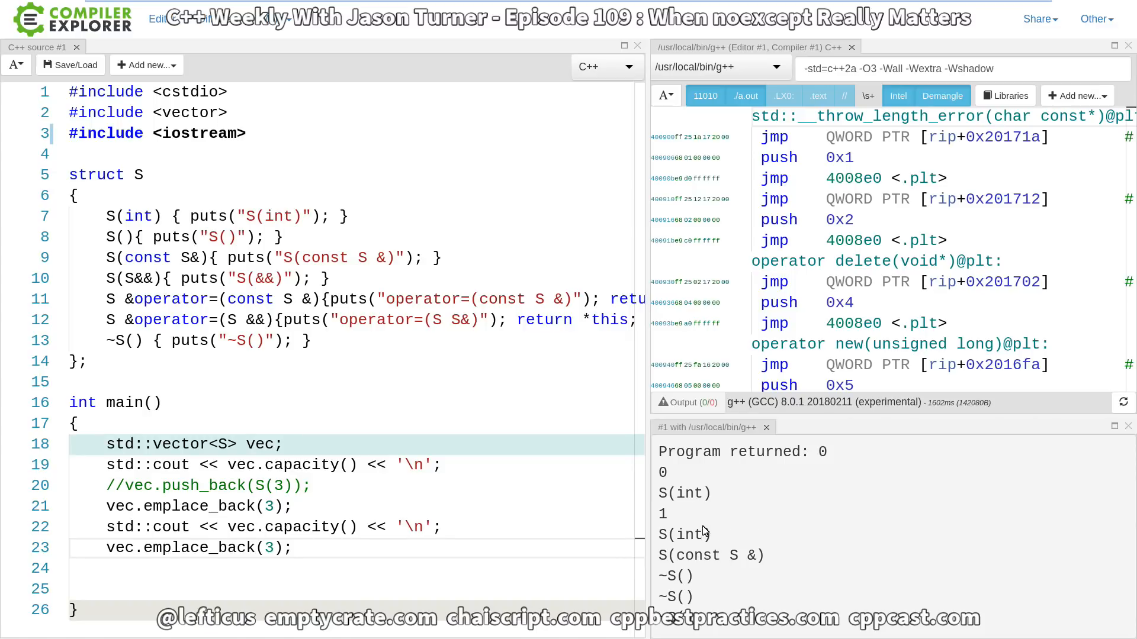
pyautogui.doubleClick(684, 535)
pyautogui.write("std::cout << vec.capacity() << '\\n';")
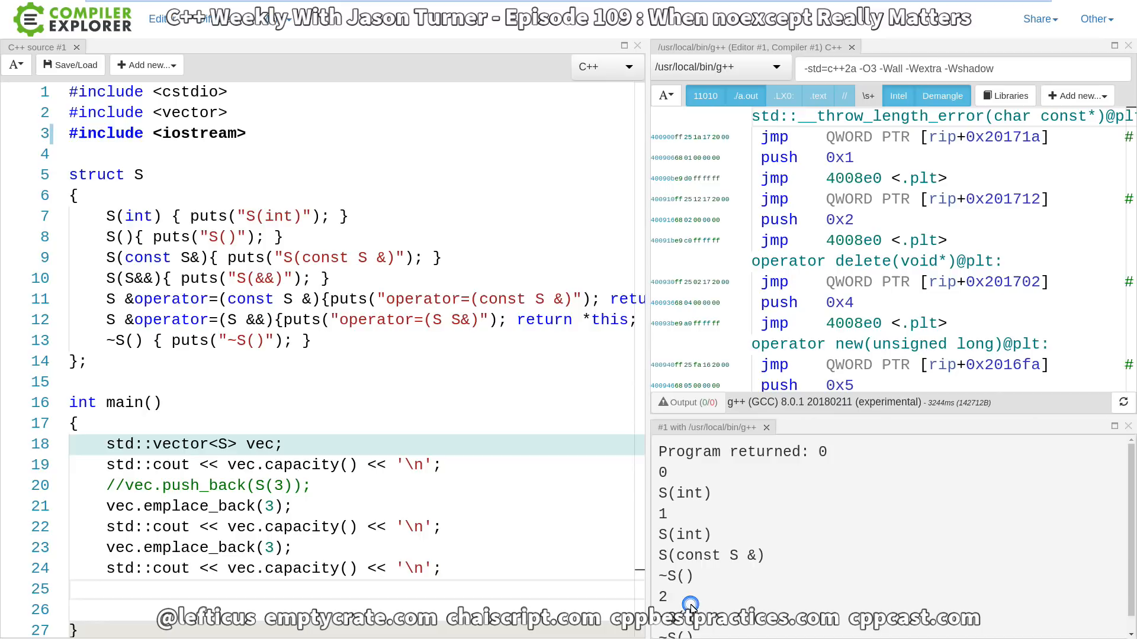
pyautogui.scroll(-3)
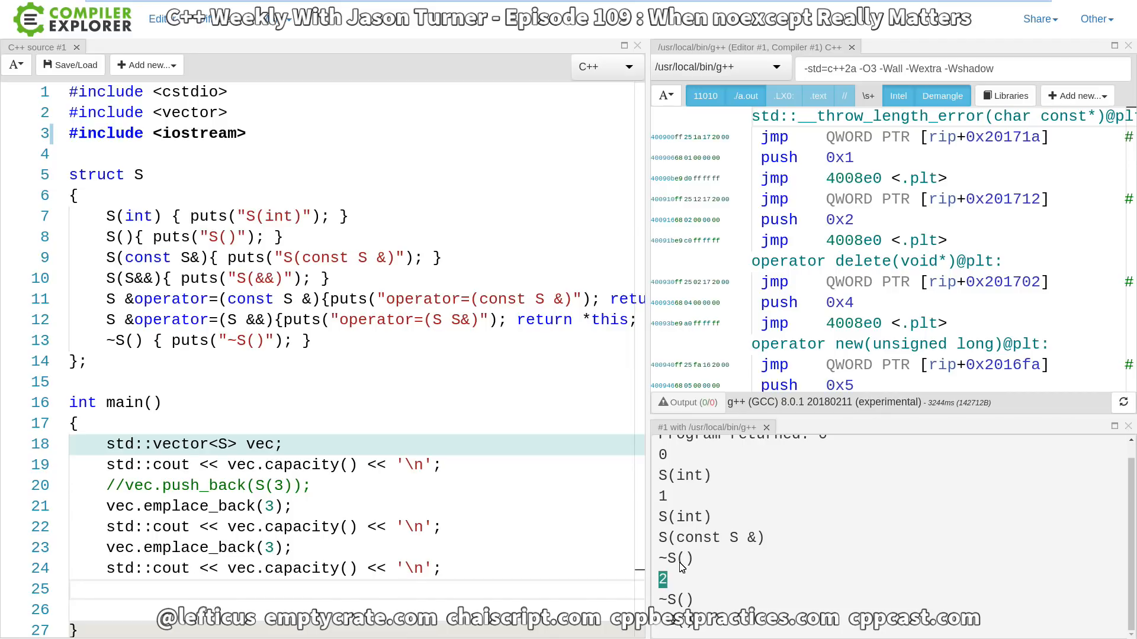
pyautogui.doubleClick(675, 559)
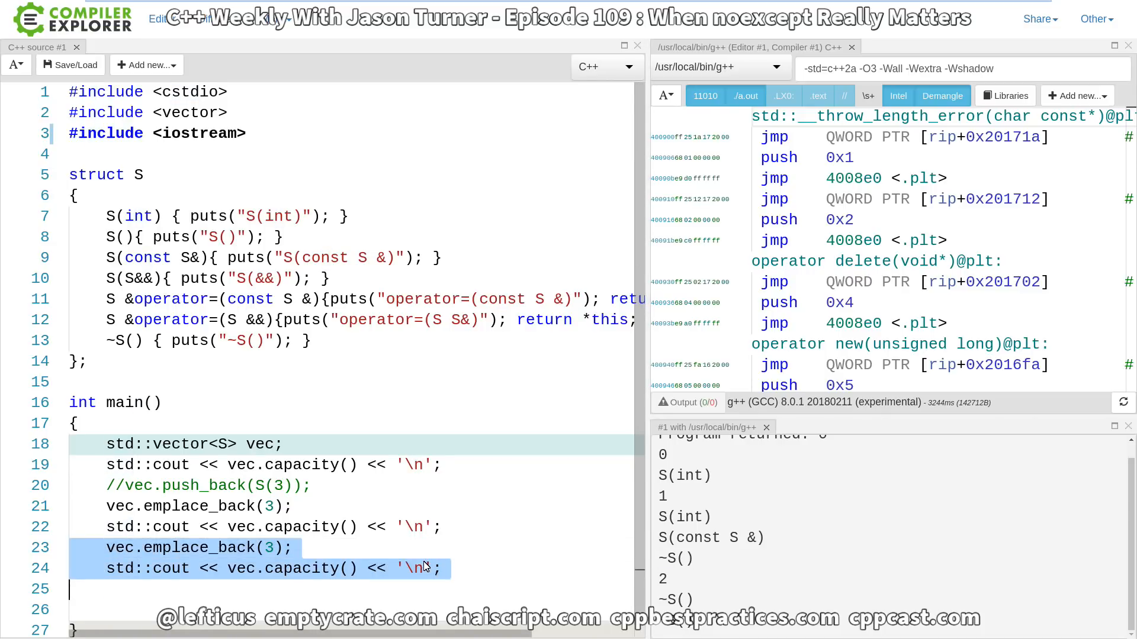
# Duplicate the emplace_back(3) and capacity print pair three times, checking capacities 4, 4 and 8
pyautogui.scroll(-3)
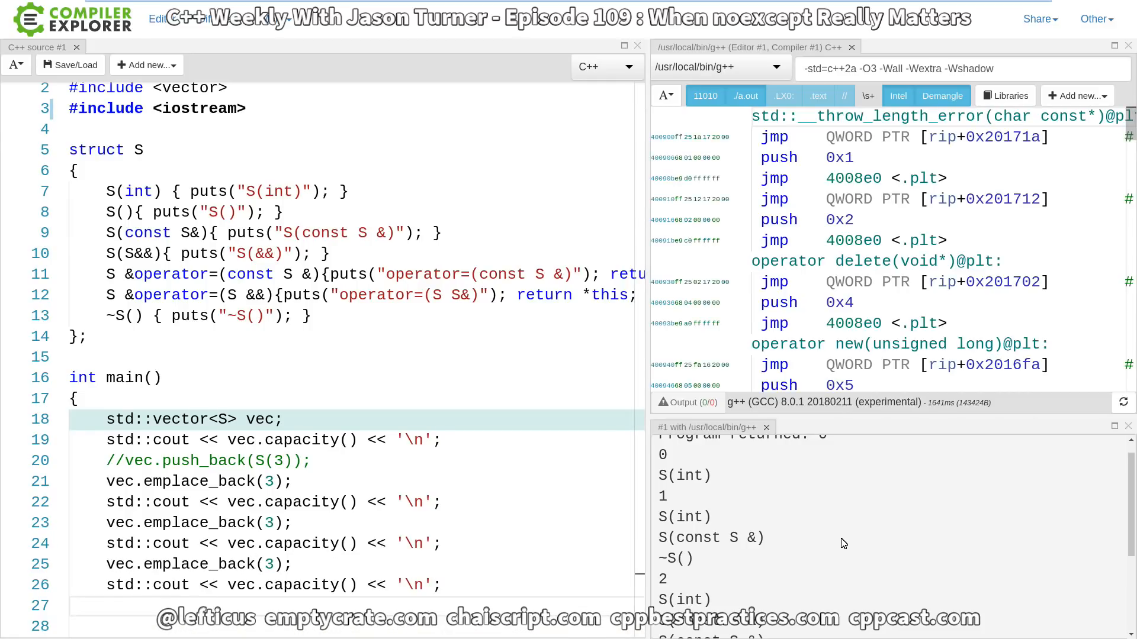
pyautogui.scroll(-3)
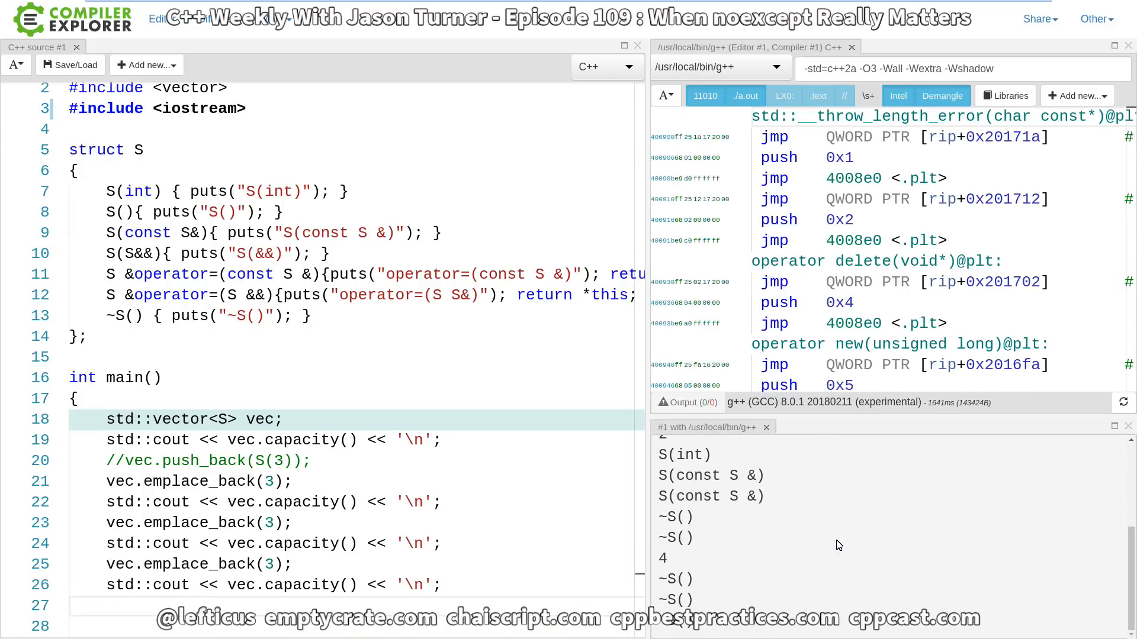
pyautogui.moveTo(474, 553)
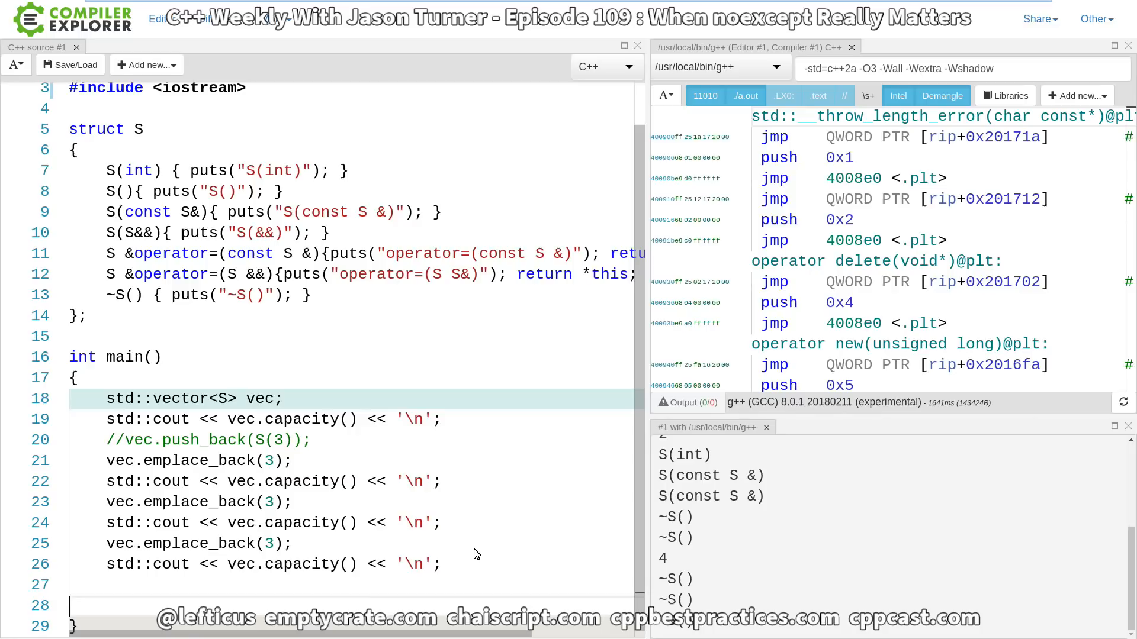
pyautogui.scroll(-3)
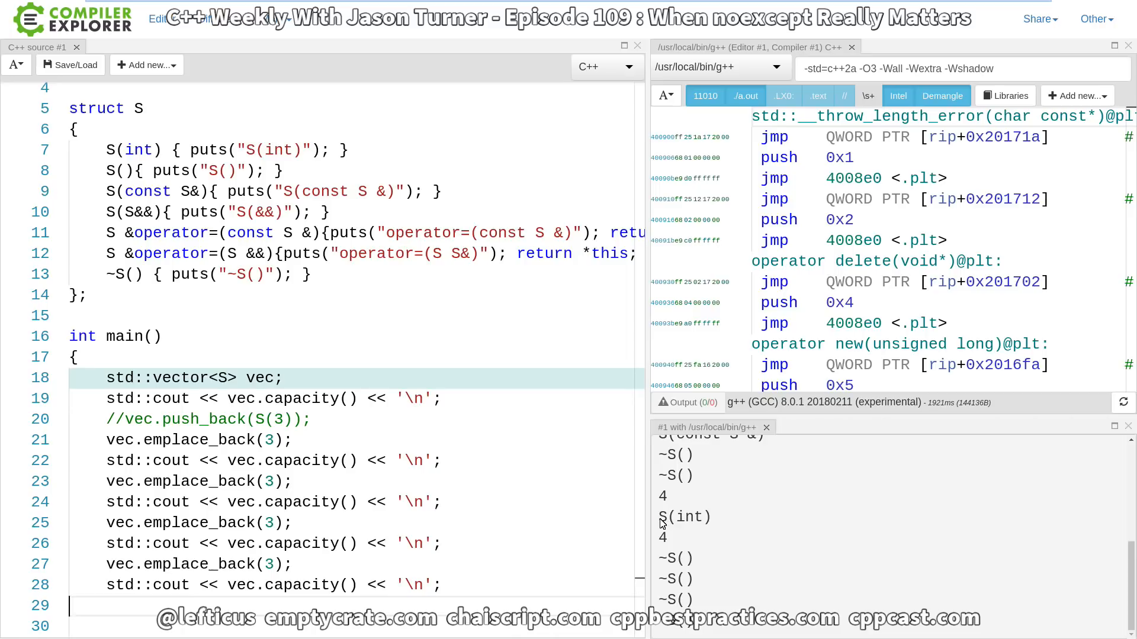
pyautogui.doubleClick(684, 517)
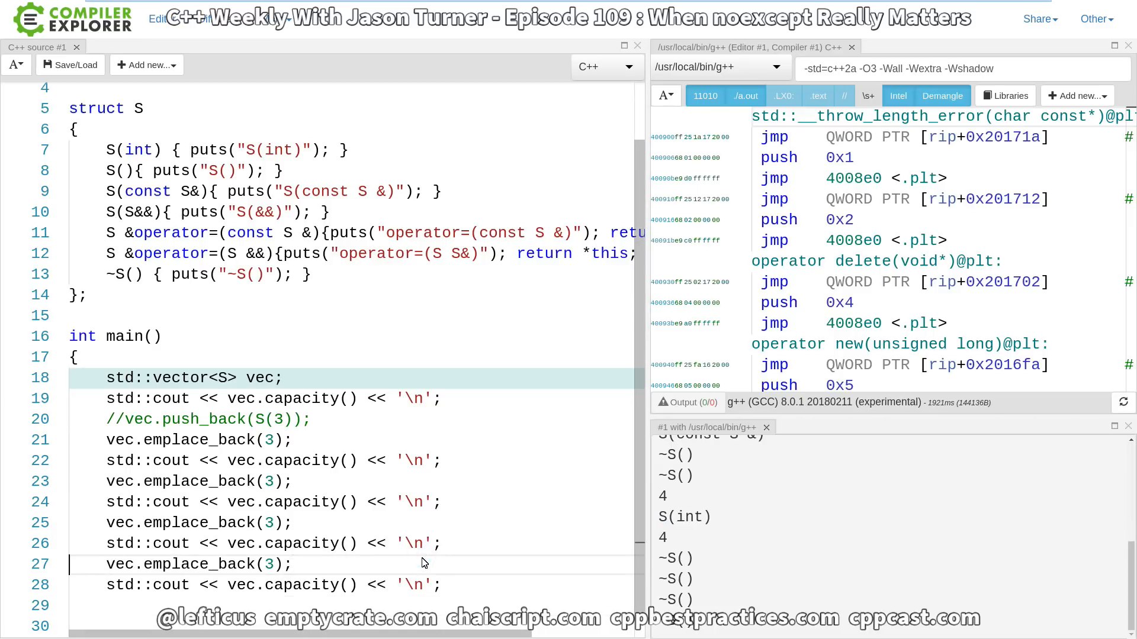
pyautogui.scroll(-3)
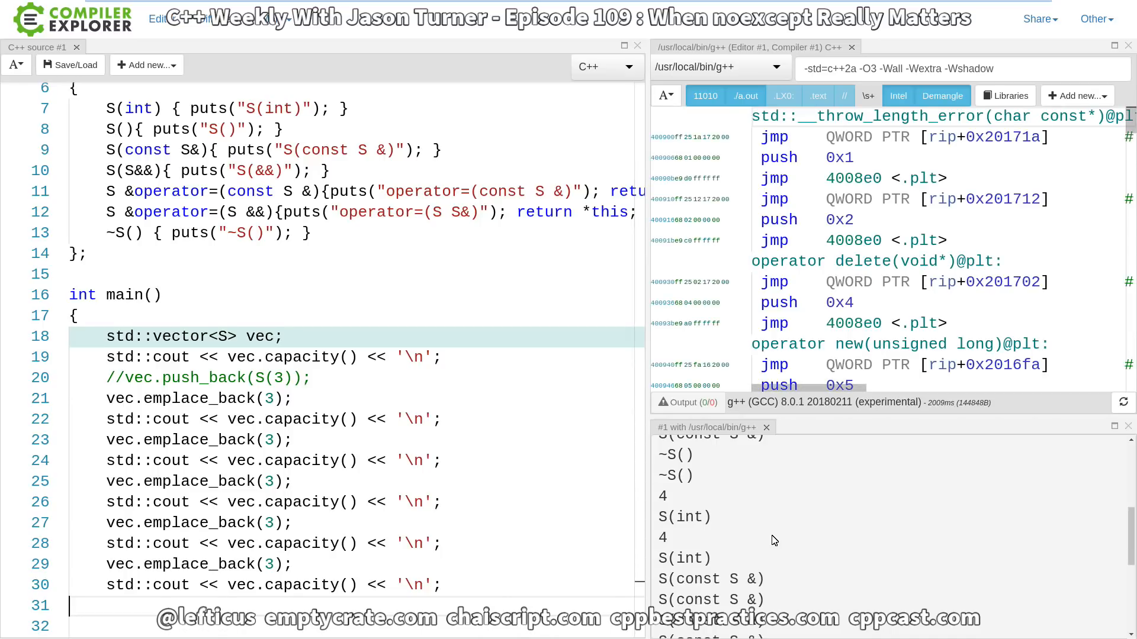
pyautogui.scroll(-3)
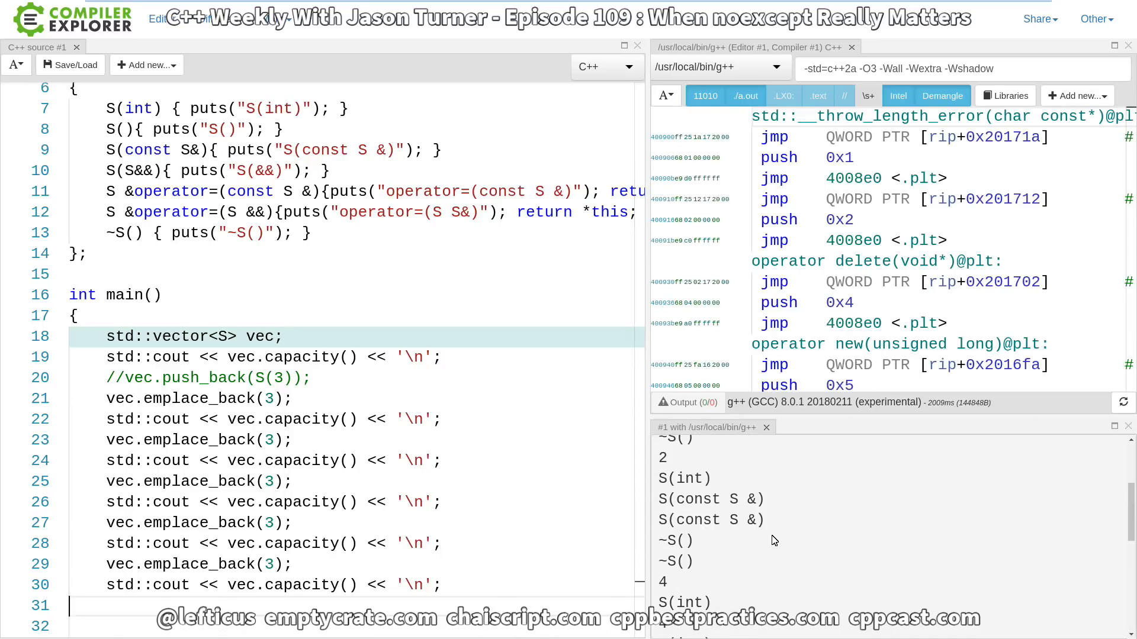
pyautogui.scroll(-3)
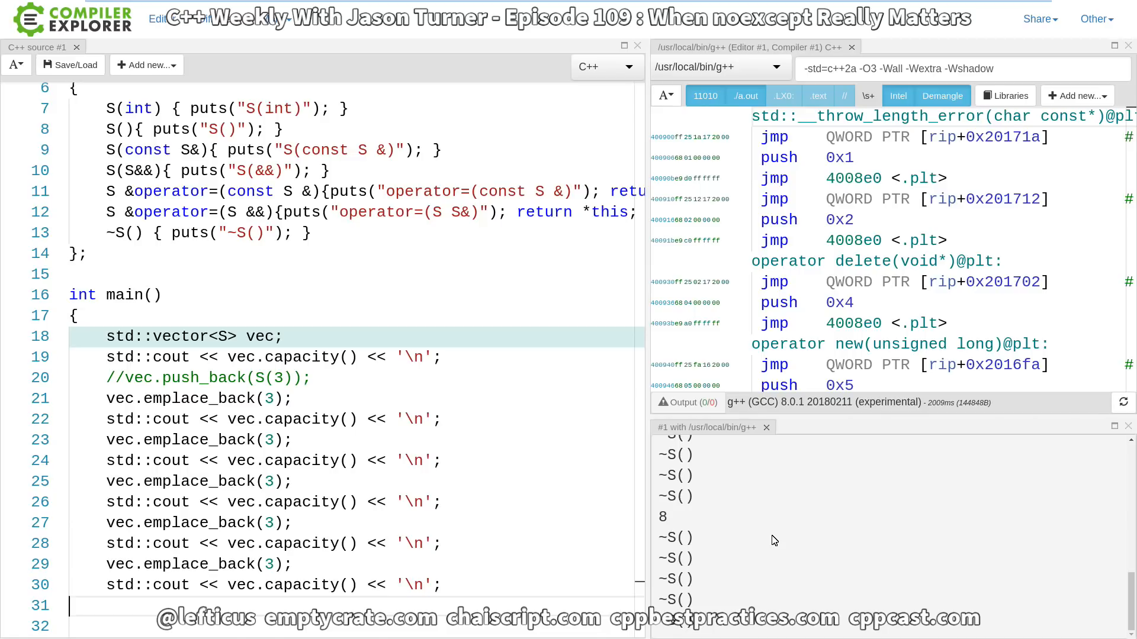
pyautogui.scroll(3)
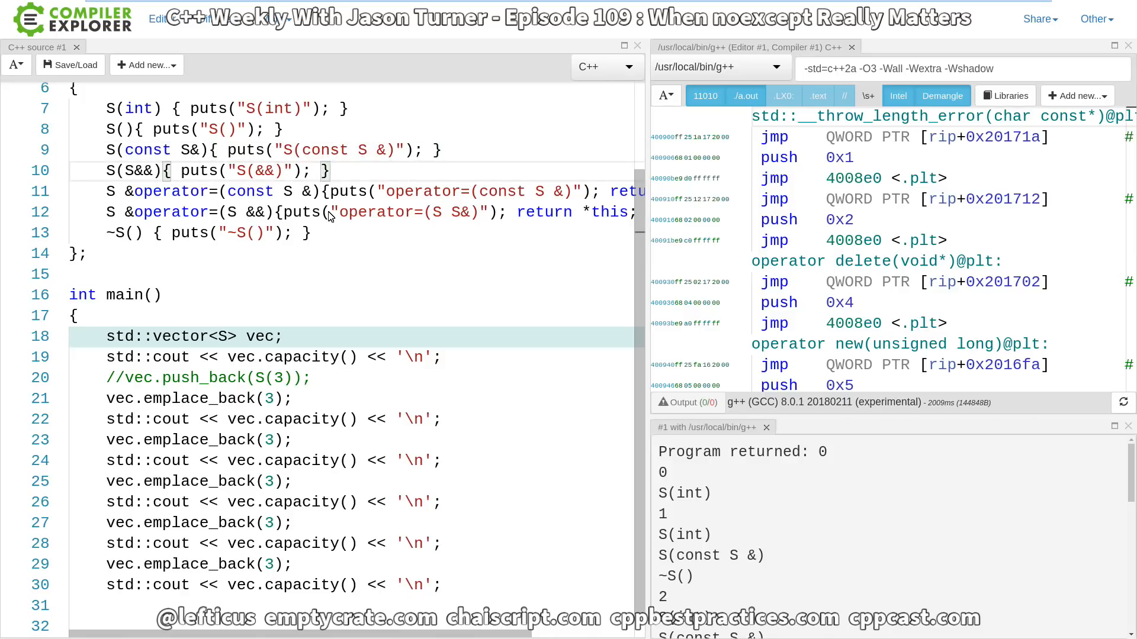
# Add noexcept to S's constructors, both operator= overloads and ~S()
pyautogui.write('noexcept')
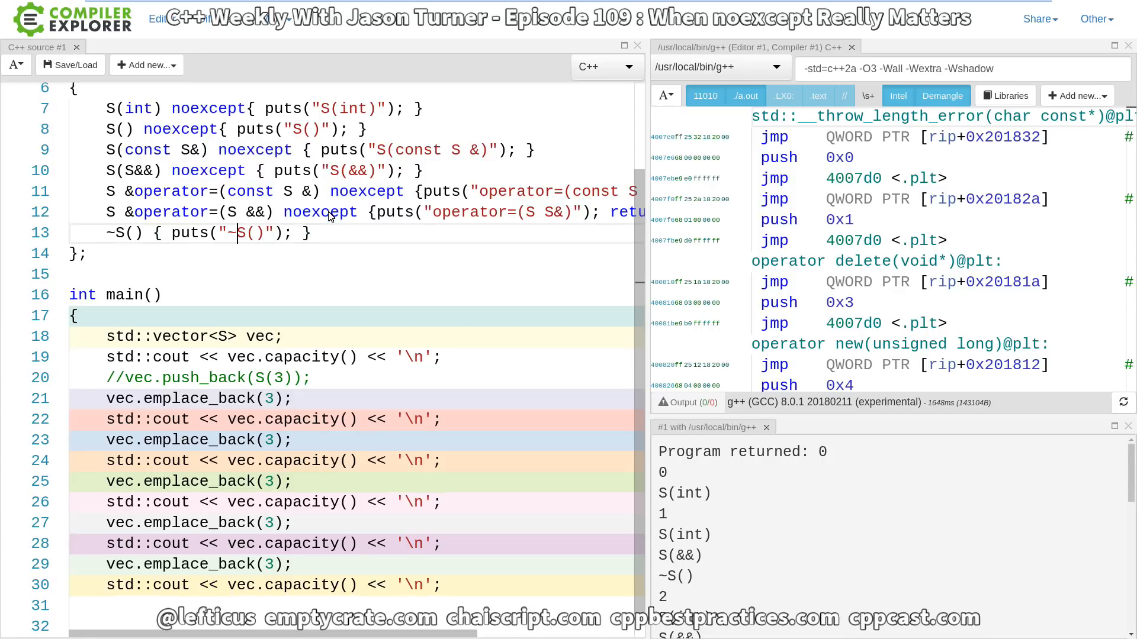
pyautogui.write('noexcept')
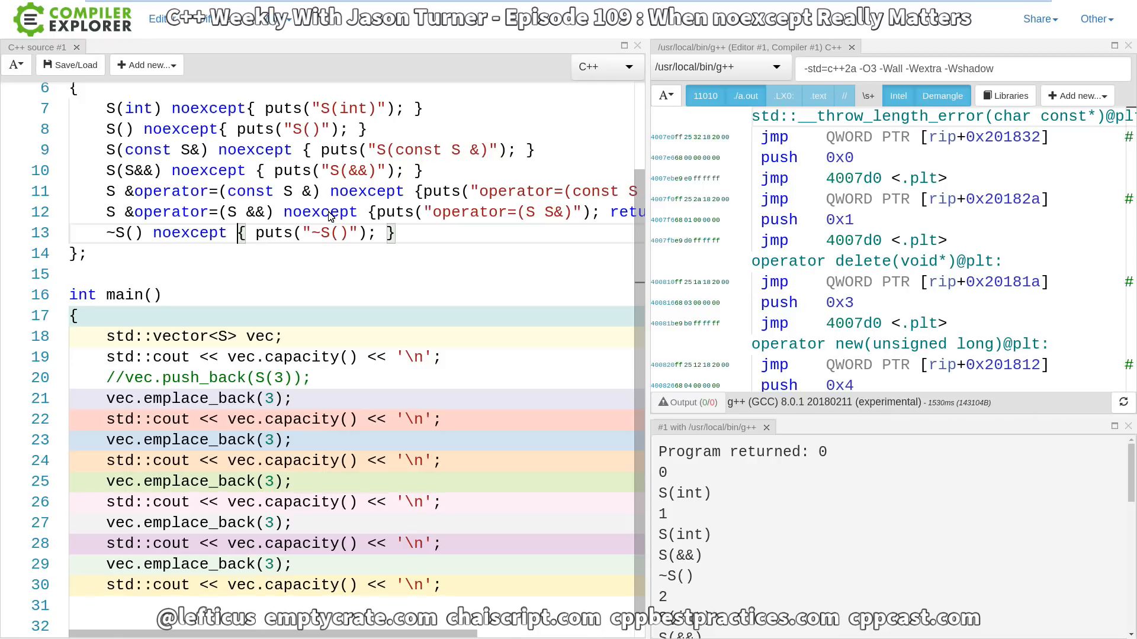
pyautogui.moveTo(390, 252)
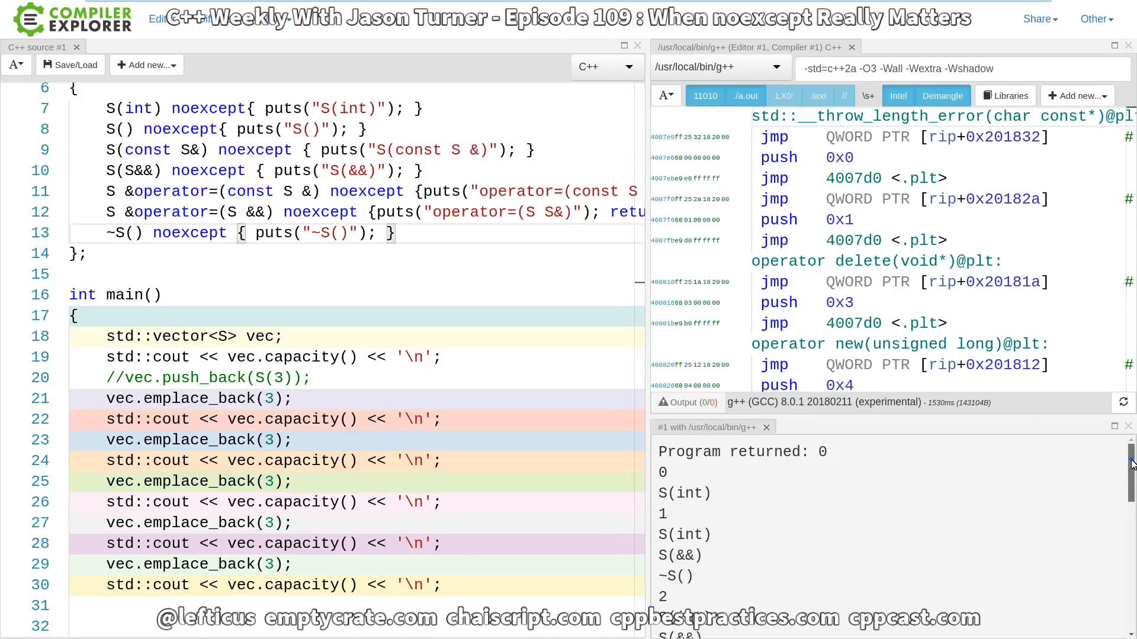
pyautogui.scroll(-3)
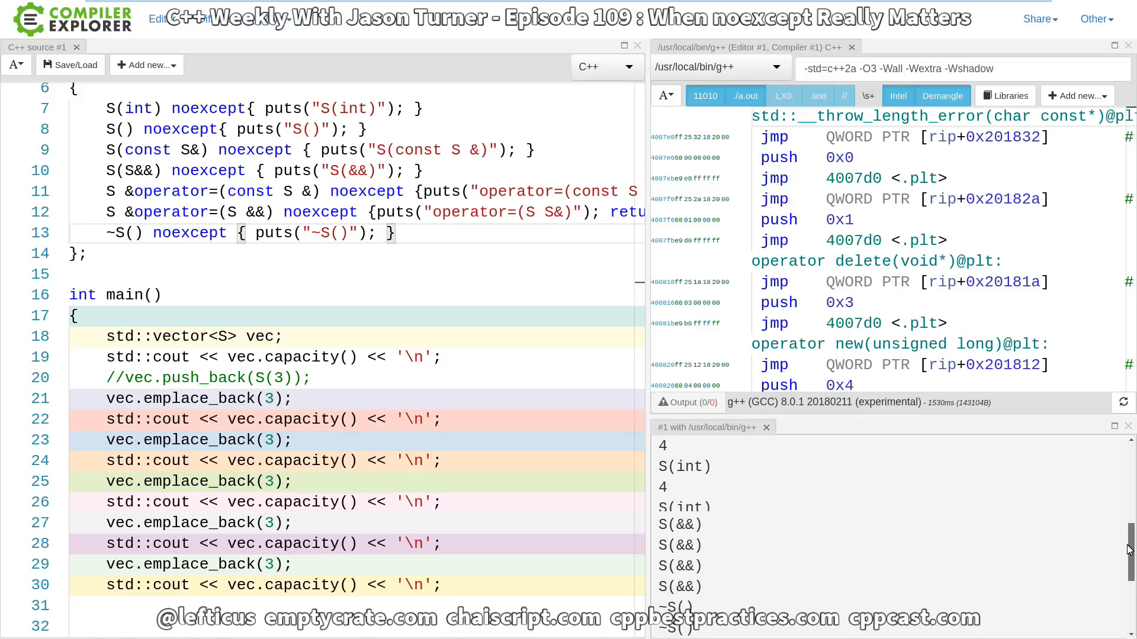
pyautogui.scroll(-3)
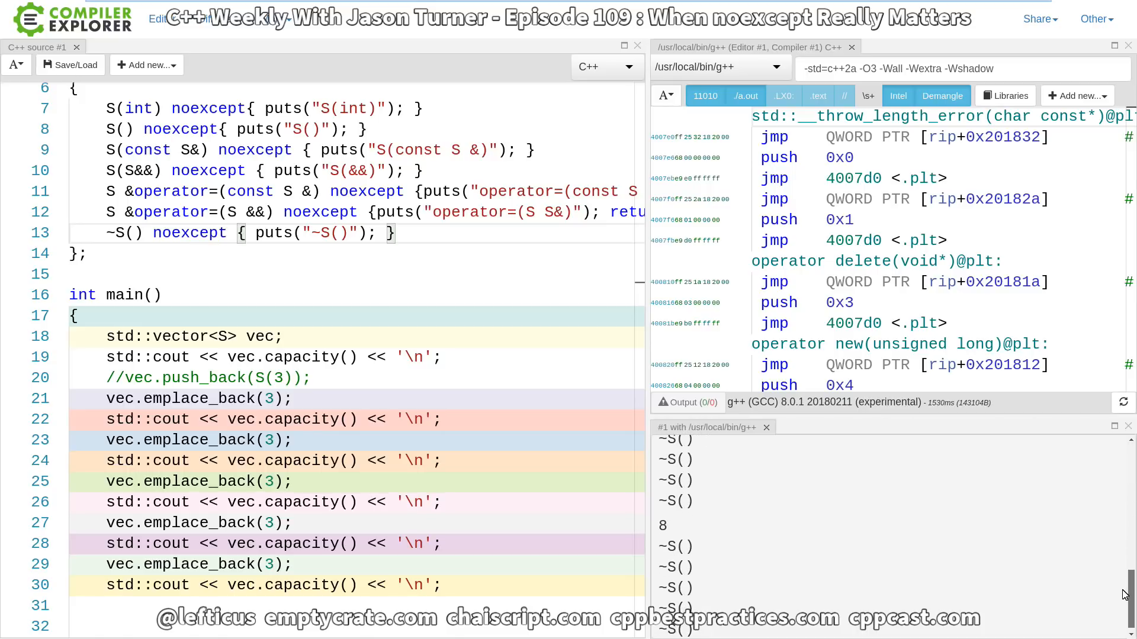
pyautogui.scroll(-3)
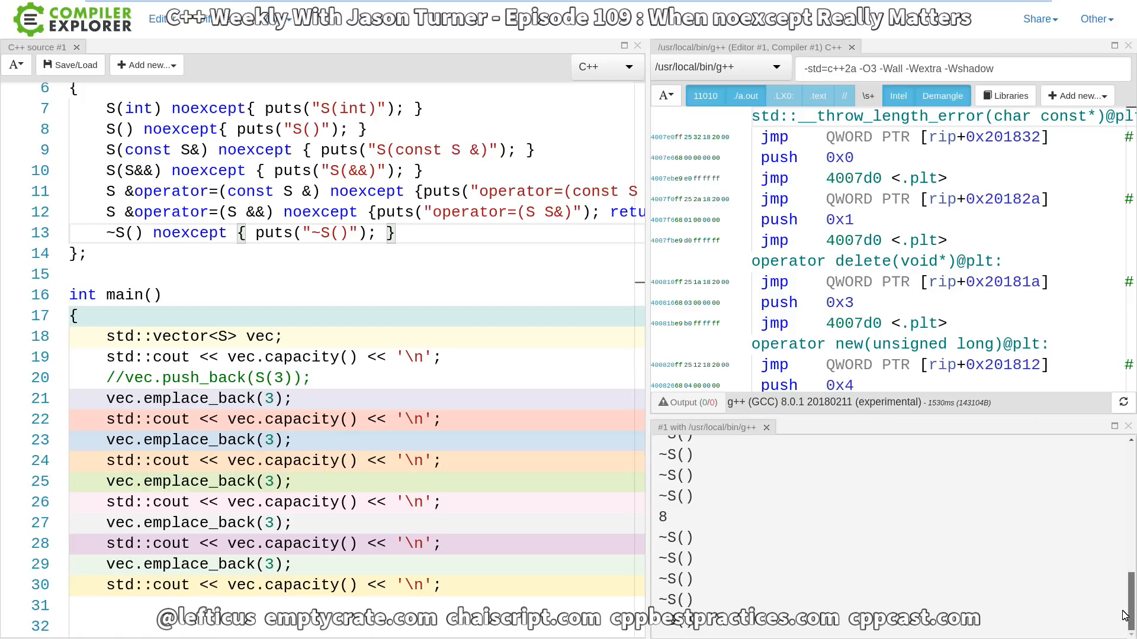
pyautogui.scroll(3)
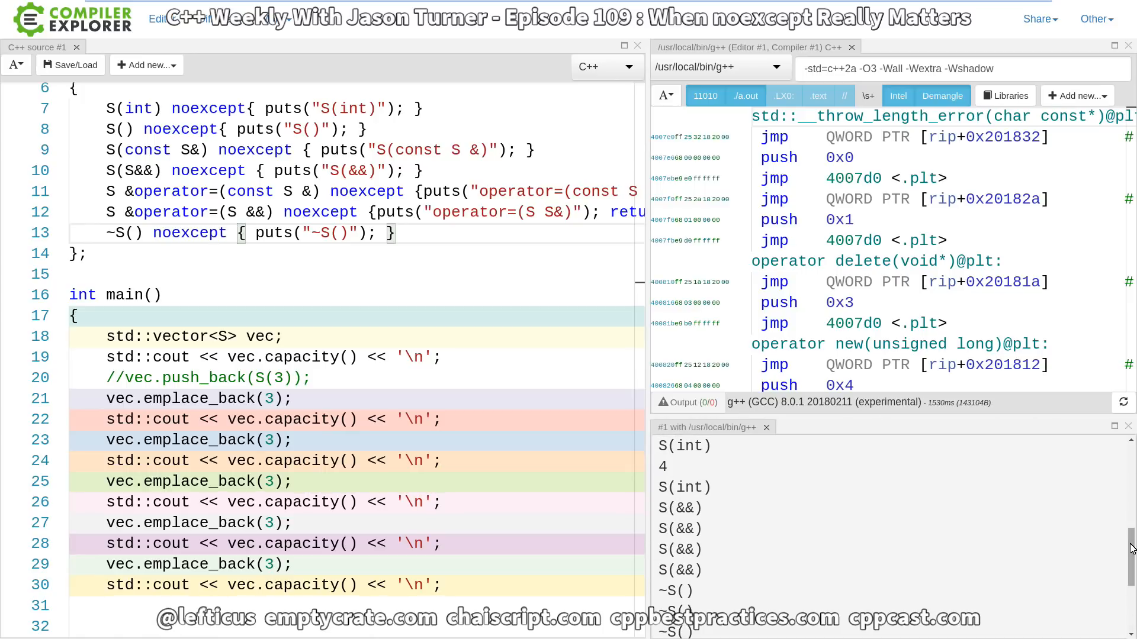